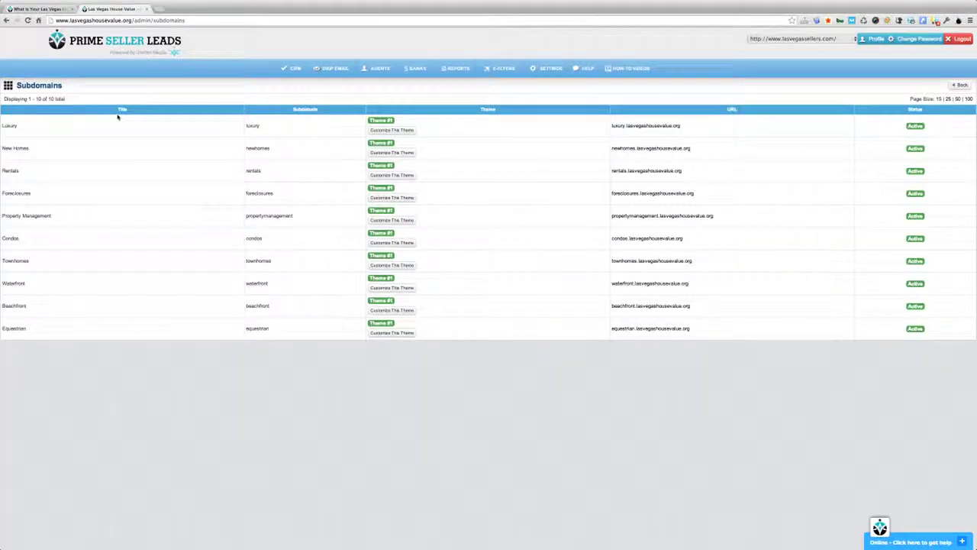
mouse_move(33, 125)
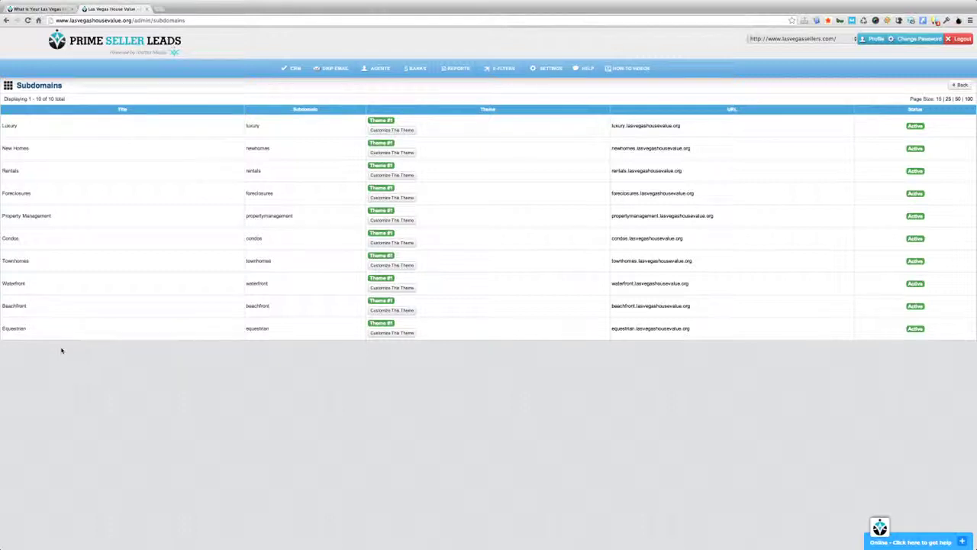
mouse_move(730, 235)
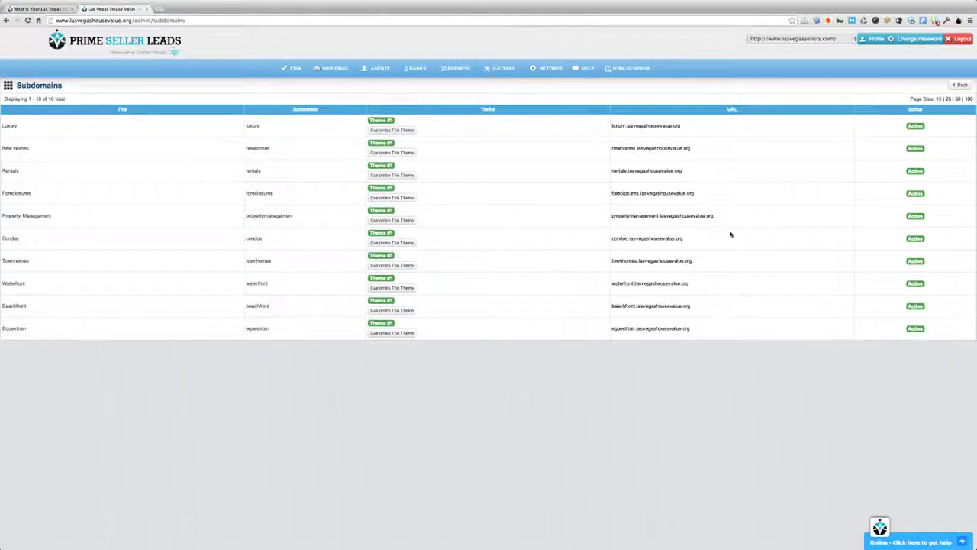
mouse_move(741, 119)
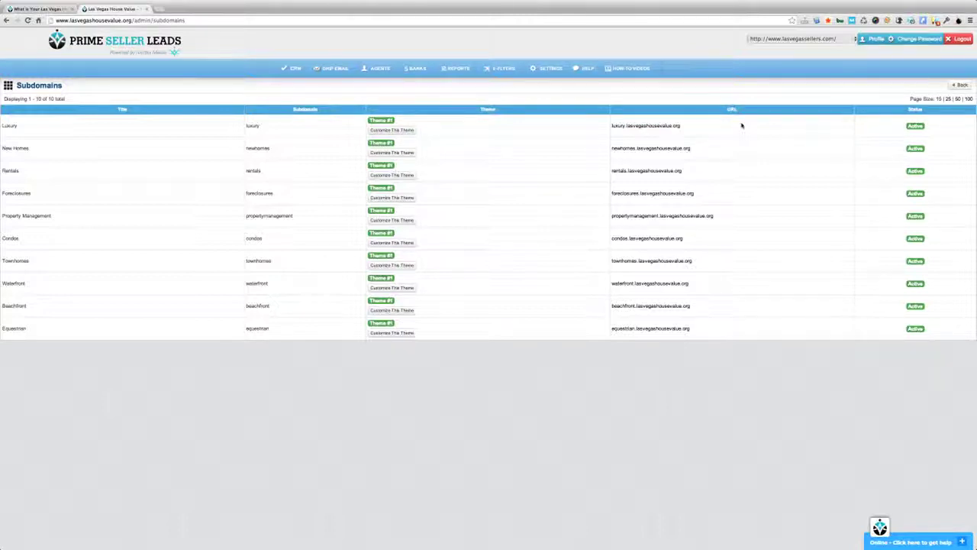
mouse_move(586, 174)
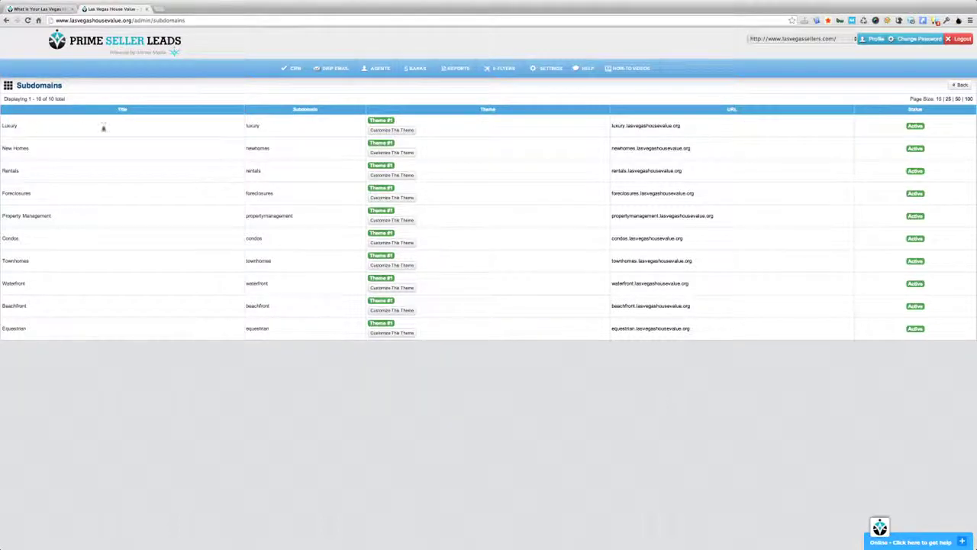
mouse_move(150, 128)
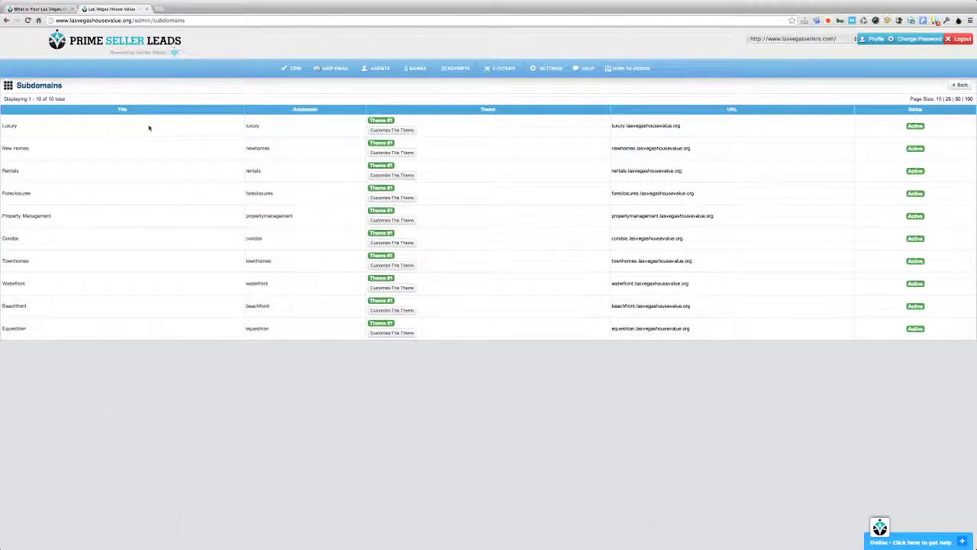
mouse_move(256, 125)
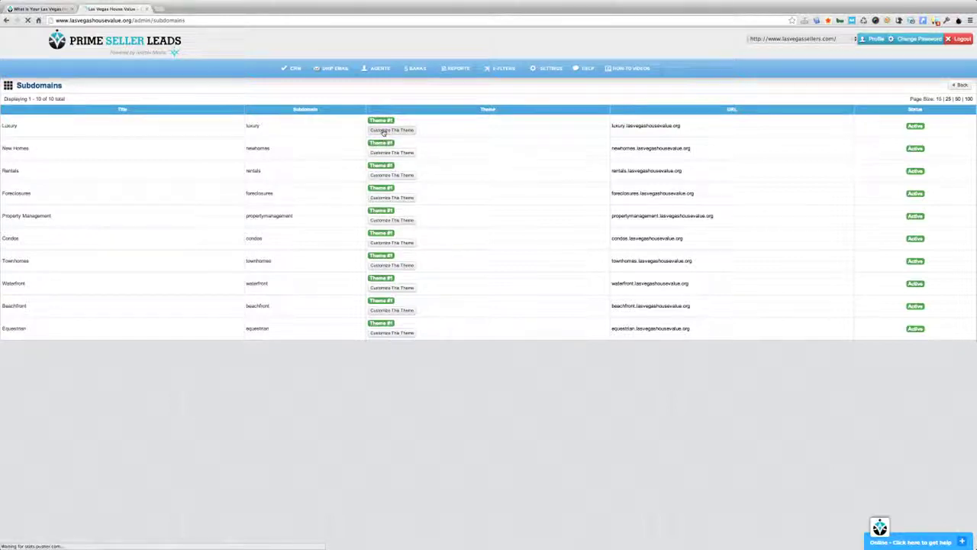
Reword the Luxury landing headline and subheadline to mention Luxury Las Vegas homes and save both.
left_click(391, 130)
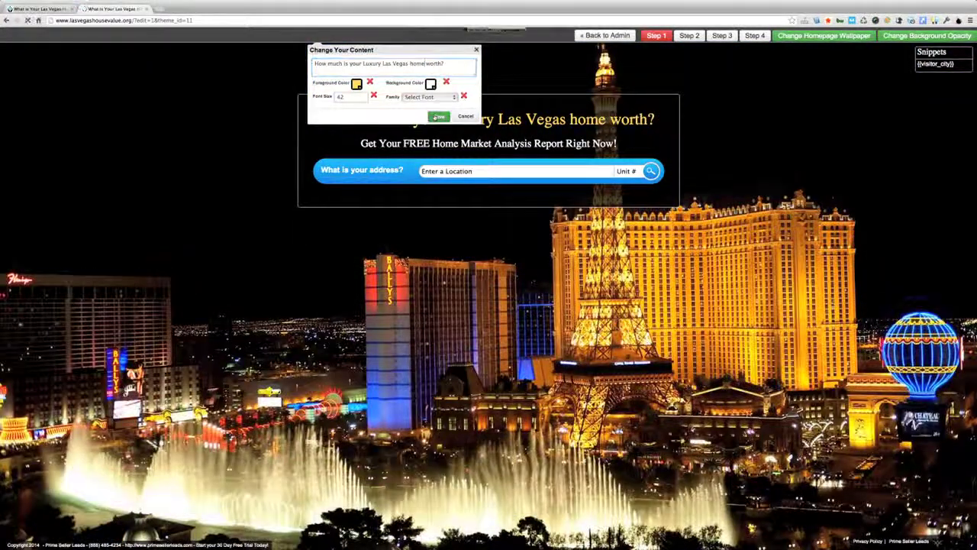
left_click(440, 116)
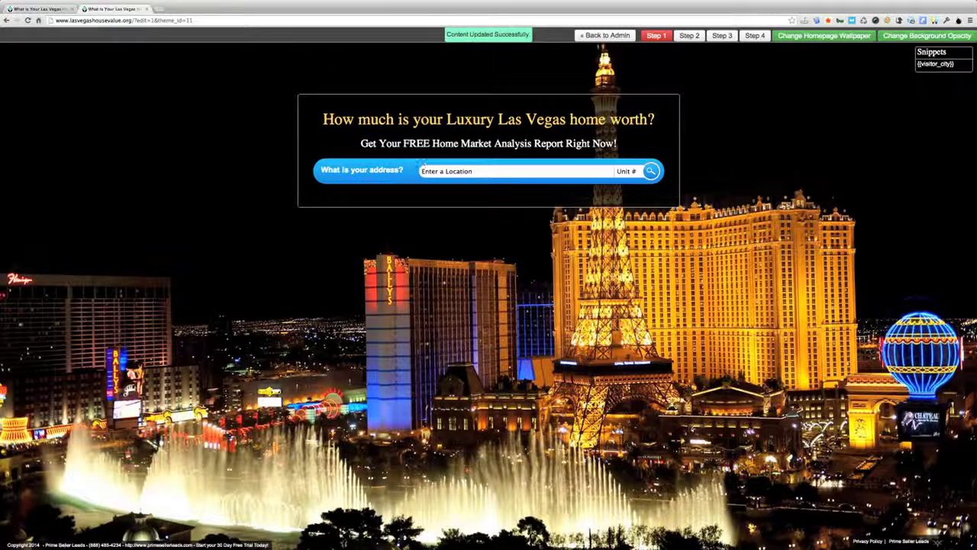
left_click(824, 35)
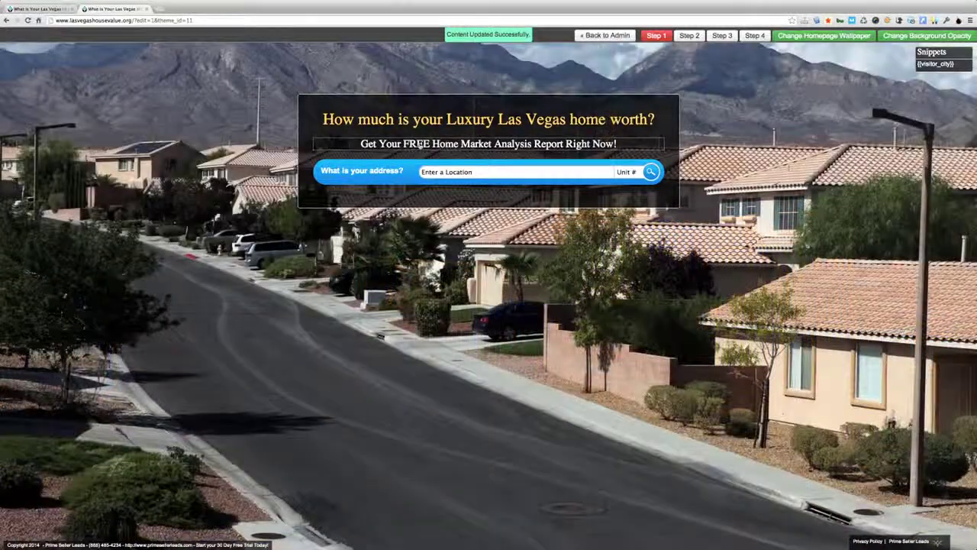
left_click(489, 143)
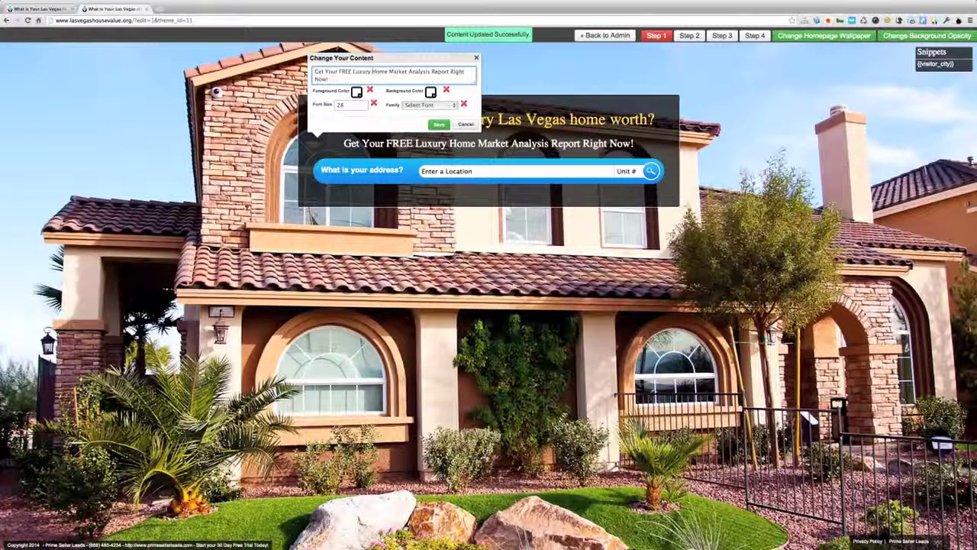
left_click(440, 124)
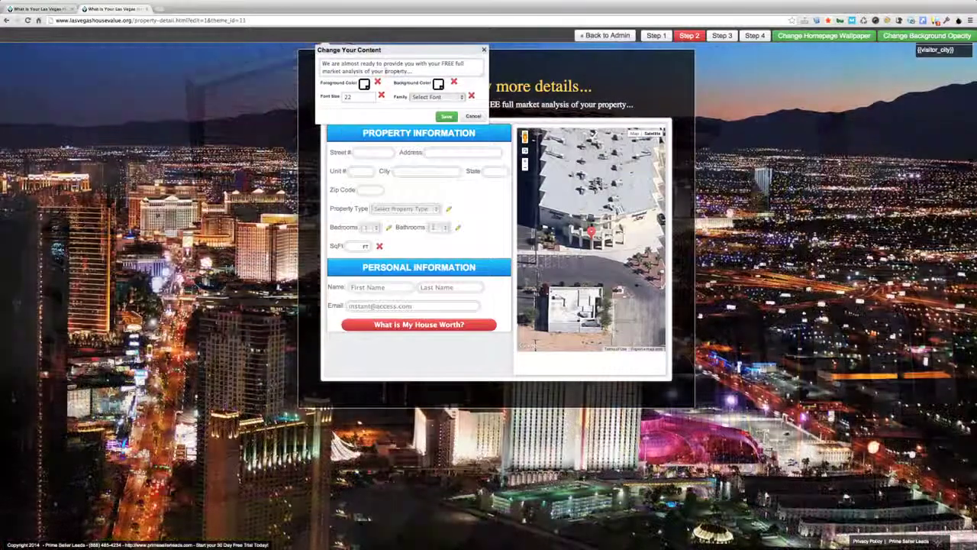
Add 'Luxury' to the Step 2 property intro text and save it.
type("Luxury")
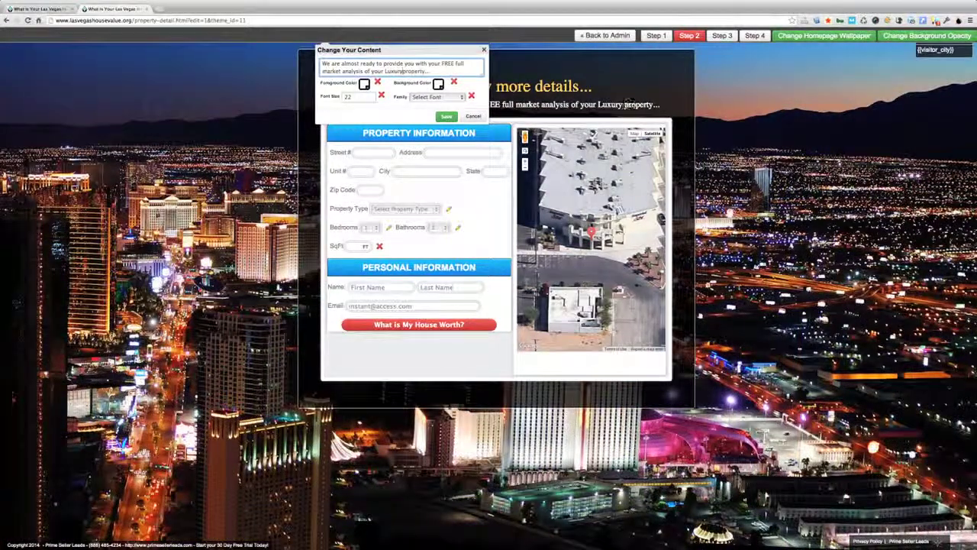
left_click(446, 116)
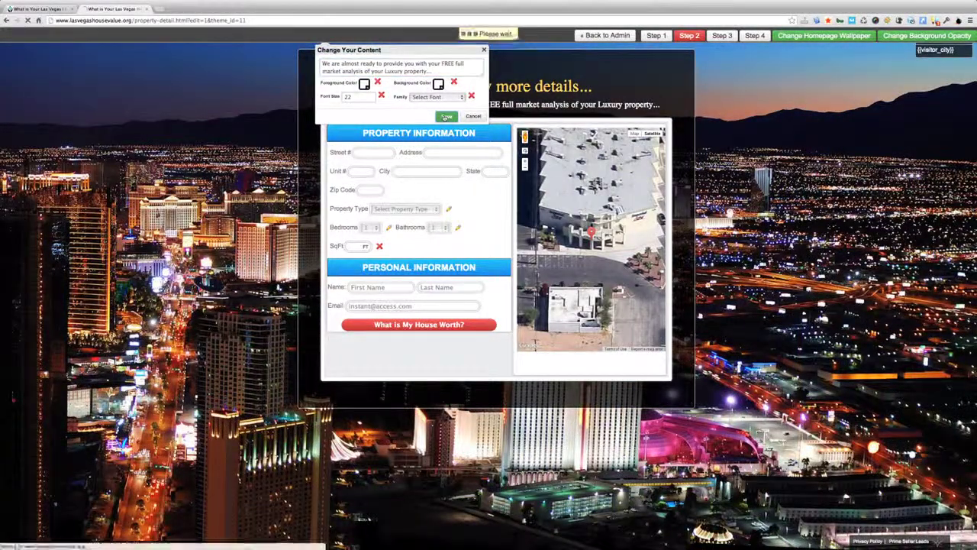
left_click(446, 116)
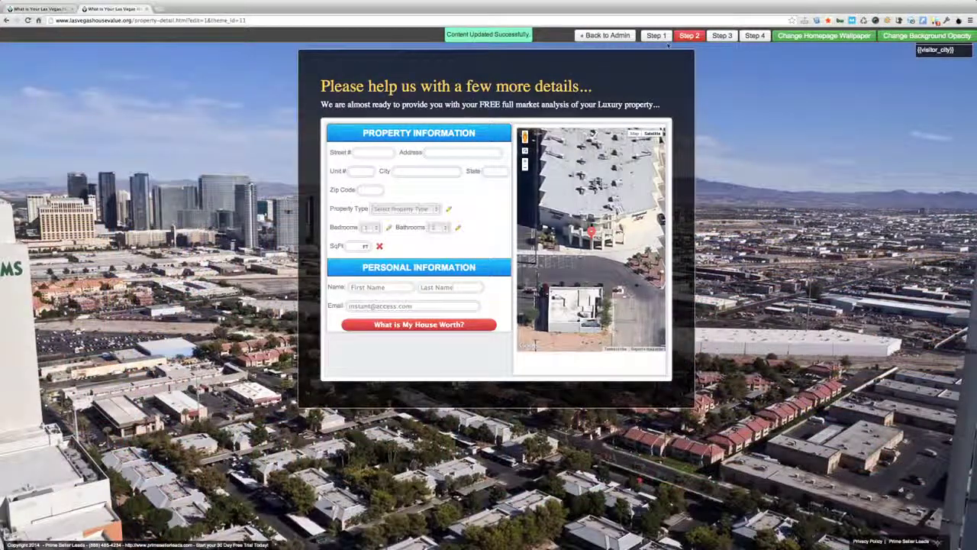
Change the Step 3 report subtitle to 'Luxury Home Value Report' and save it.
left_click(721, 37)
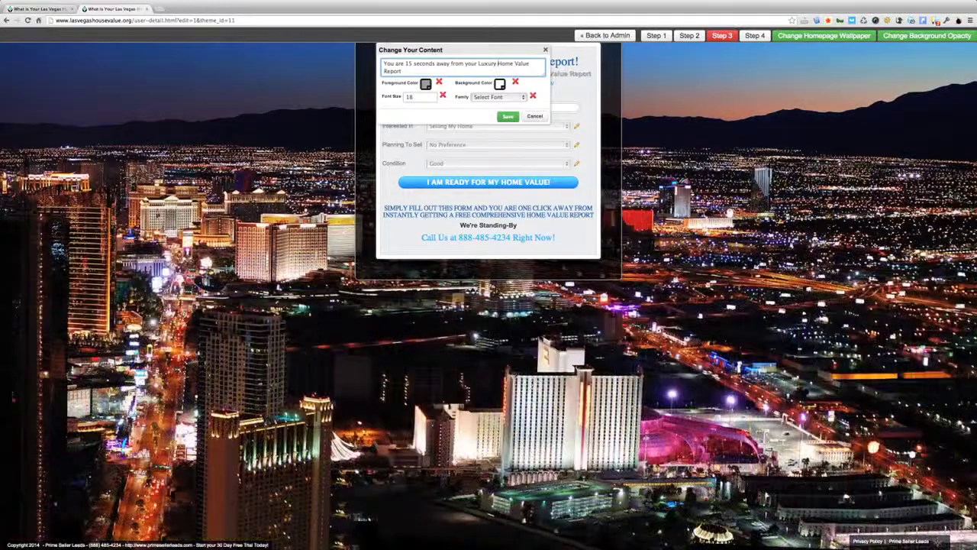
left_click(507, 116)
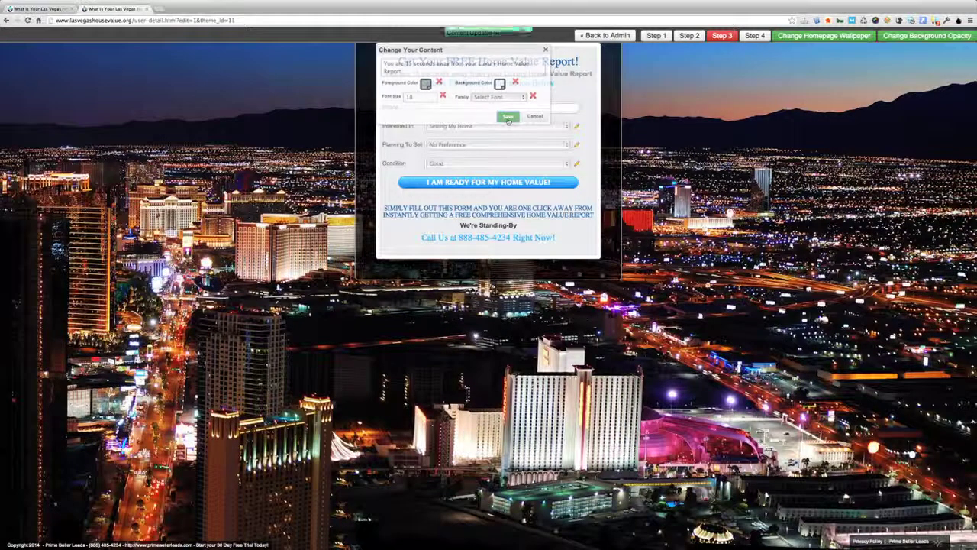
left_click(507, 116)
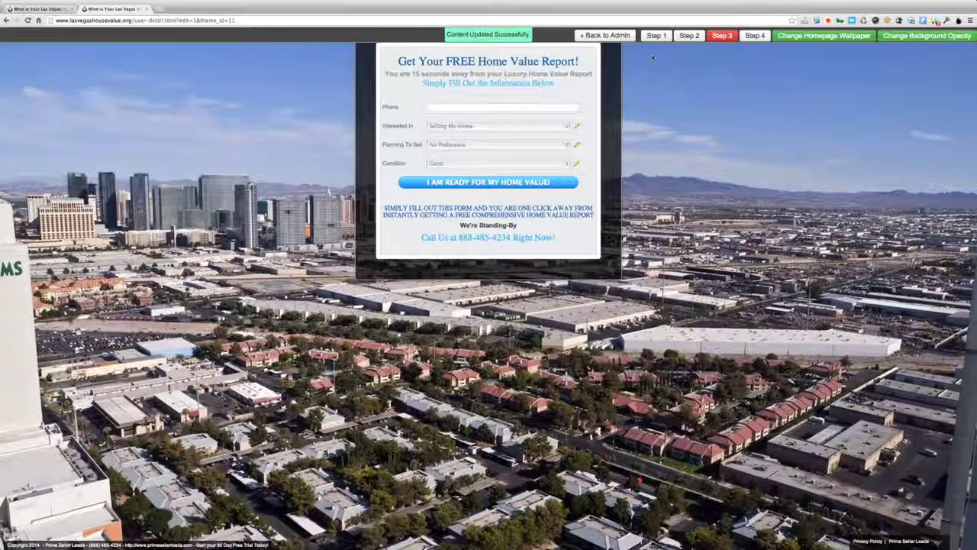
Upload four house photos from the Desktop as the Luxury homepage wallpapers.
left_click(656, 35)
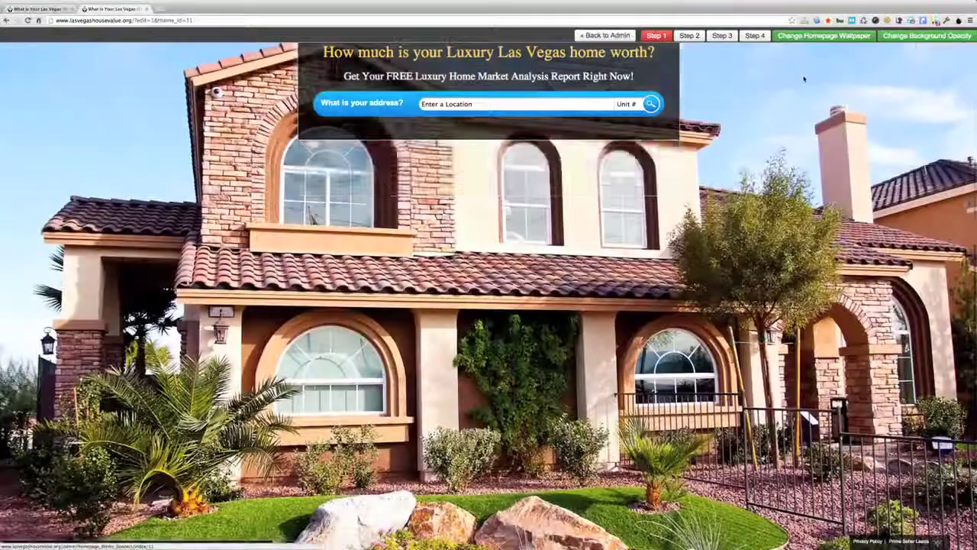
left_click(823, 37)
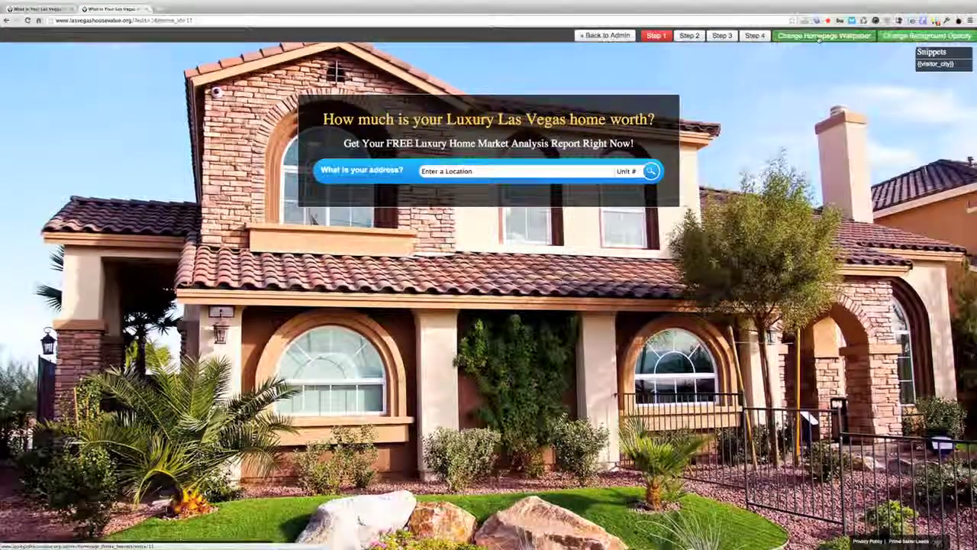
left_click(823, 37)
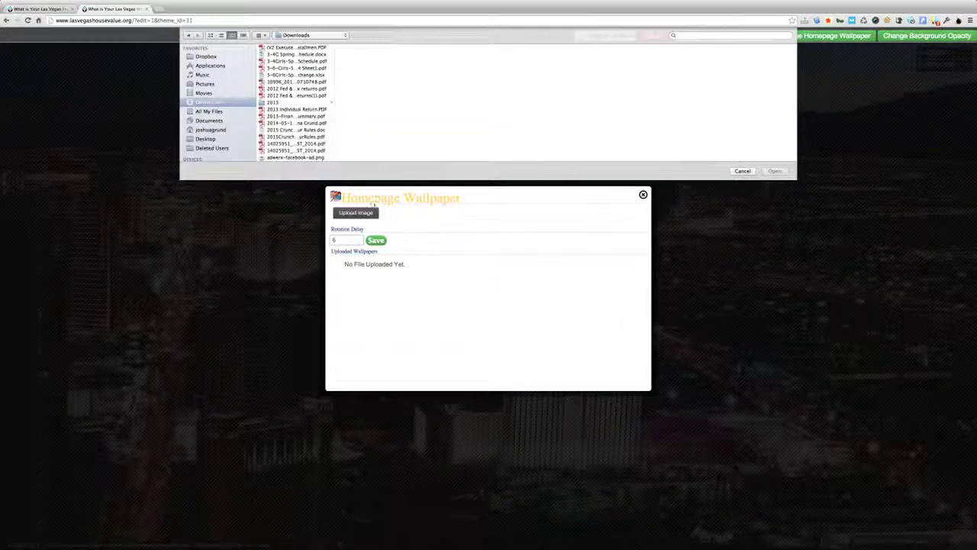
left_click(205, 137)
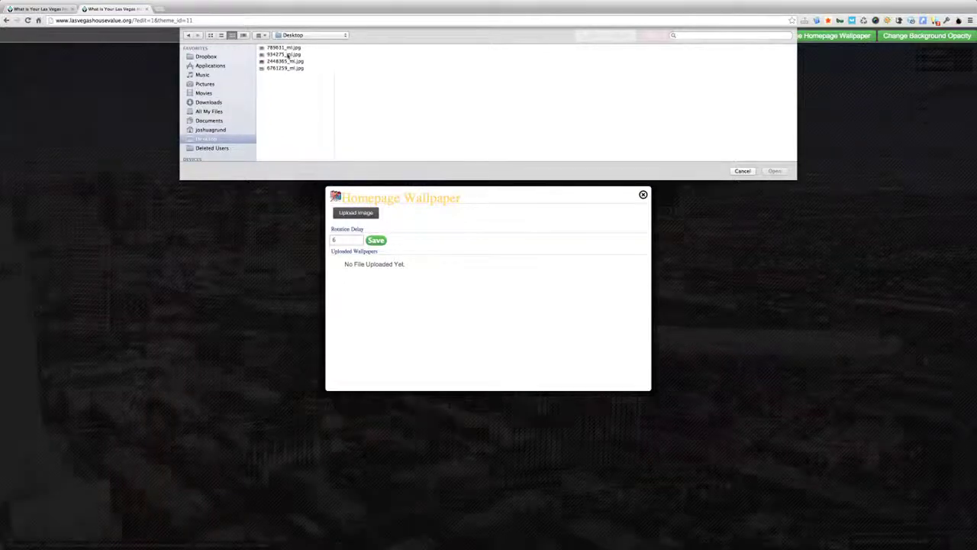
left_click(284, 47)
type("5")
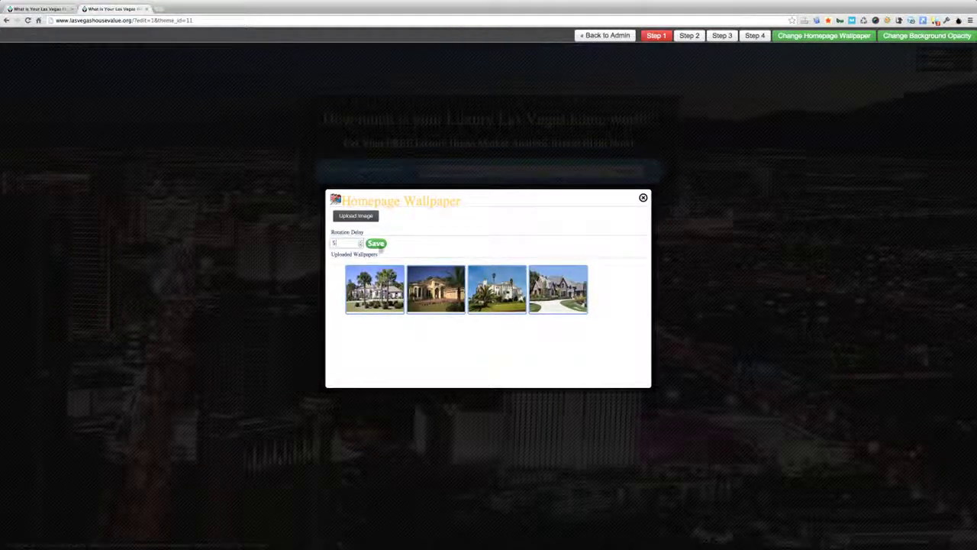
Save the wallpaper rotation delay and return to the Subdomains list.
left_click(376, 242)
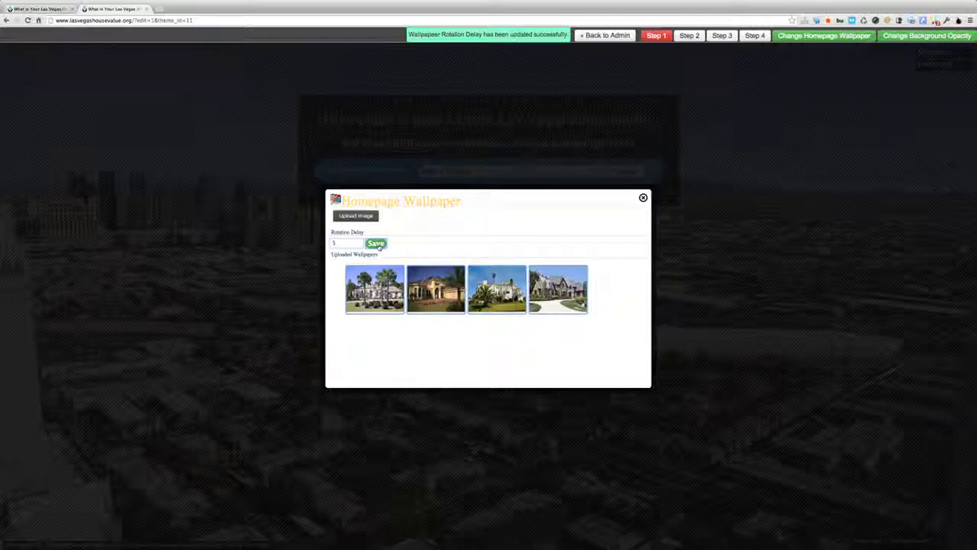
left_click(643, 199)
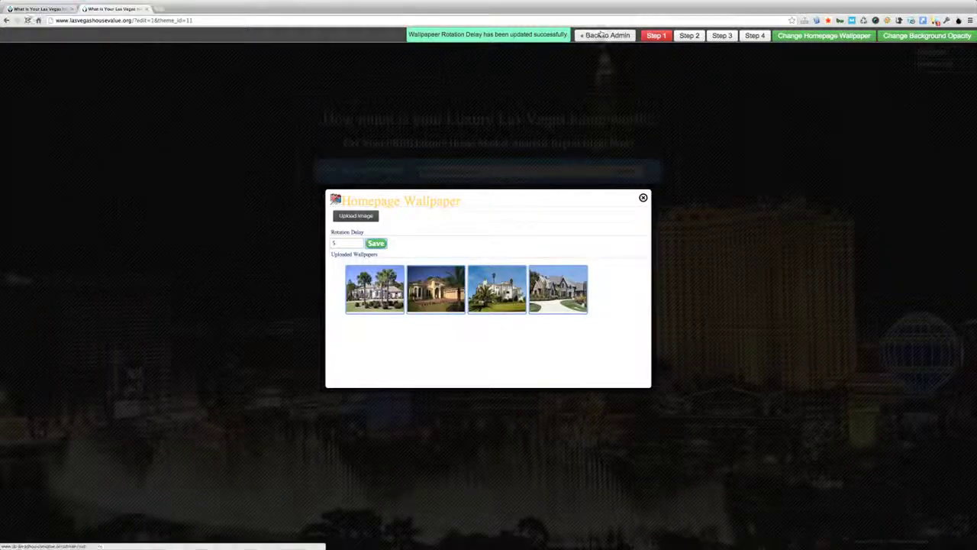
left_click(604, 35)
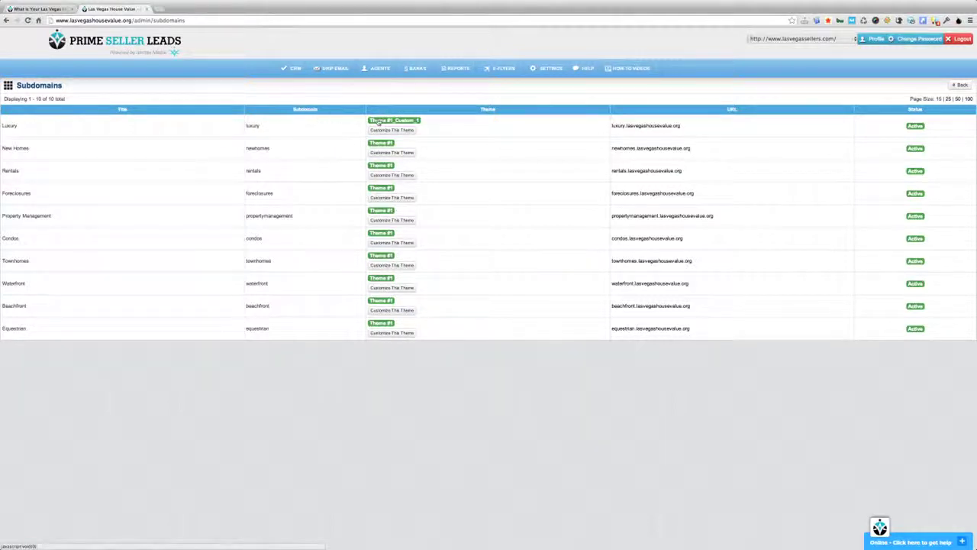
mouse_move(391, 129)
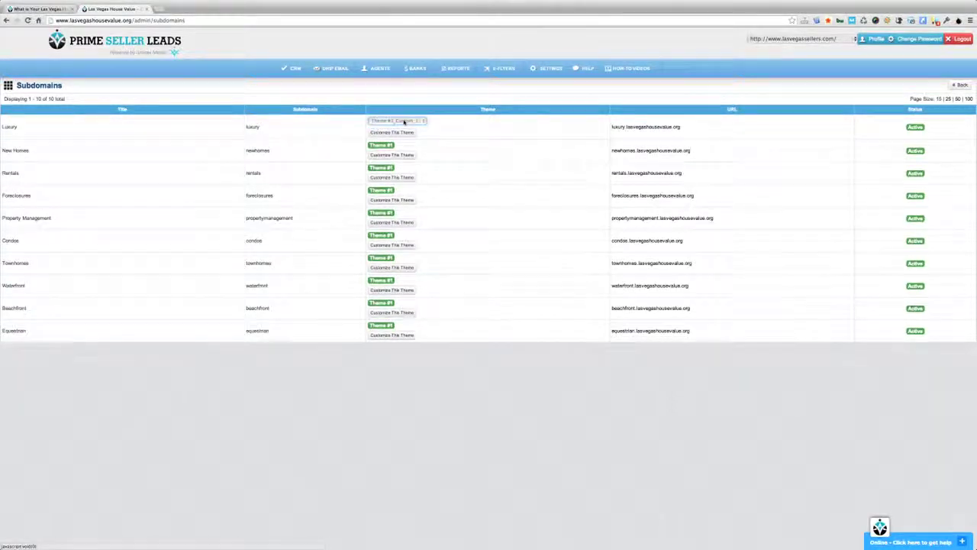
left_click(397, 120)
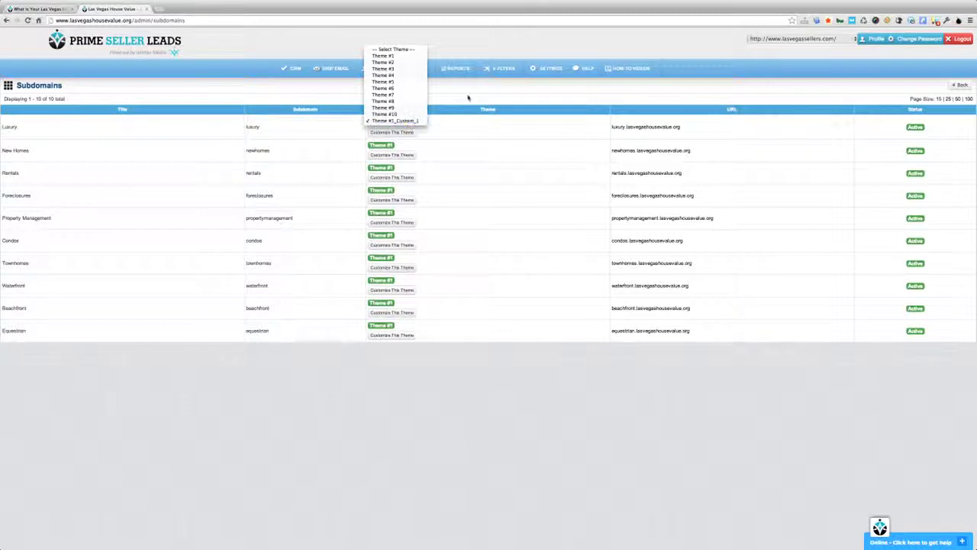
mouse_move(384, 83)
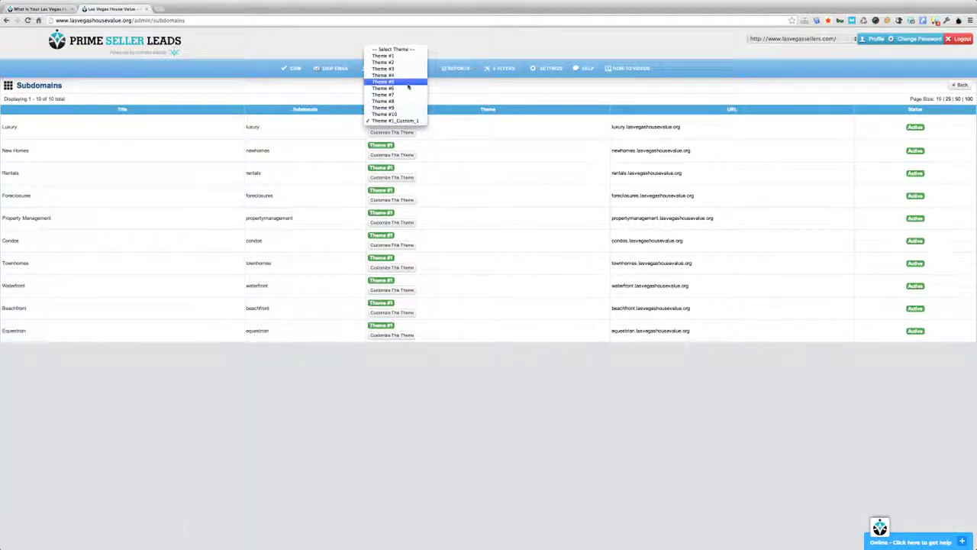
mouse_move(381, 61)
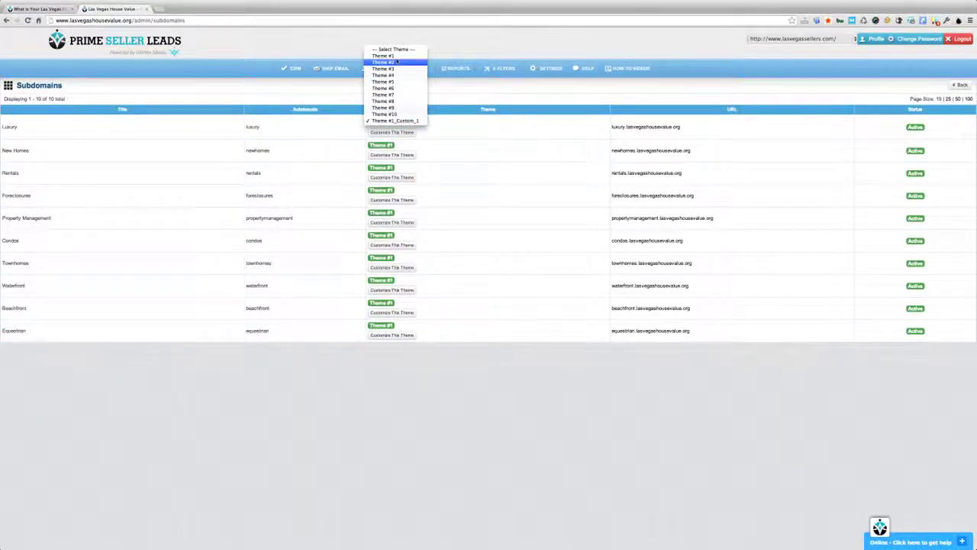
mouse_move(437, 95)
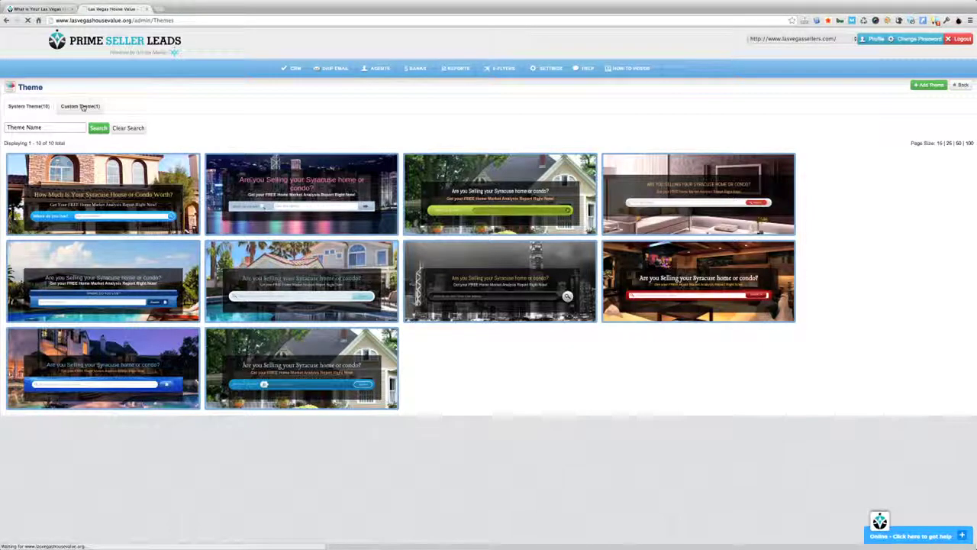
Filter the Themes page to custom themes, showing Theme #1_Custom_1.
left_click(80, 107)
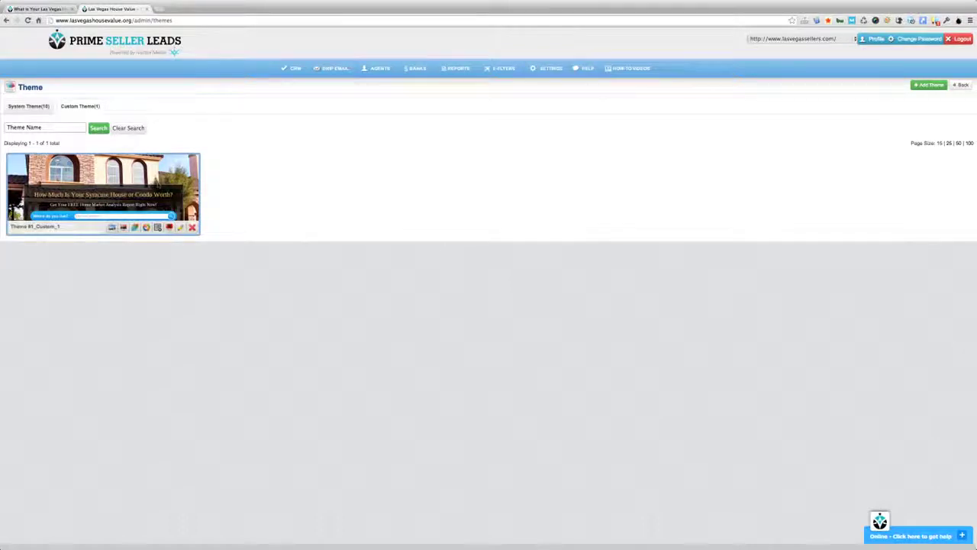
mouse_move(112, 226)
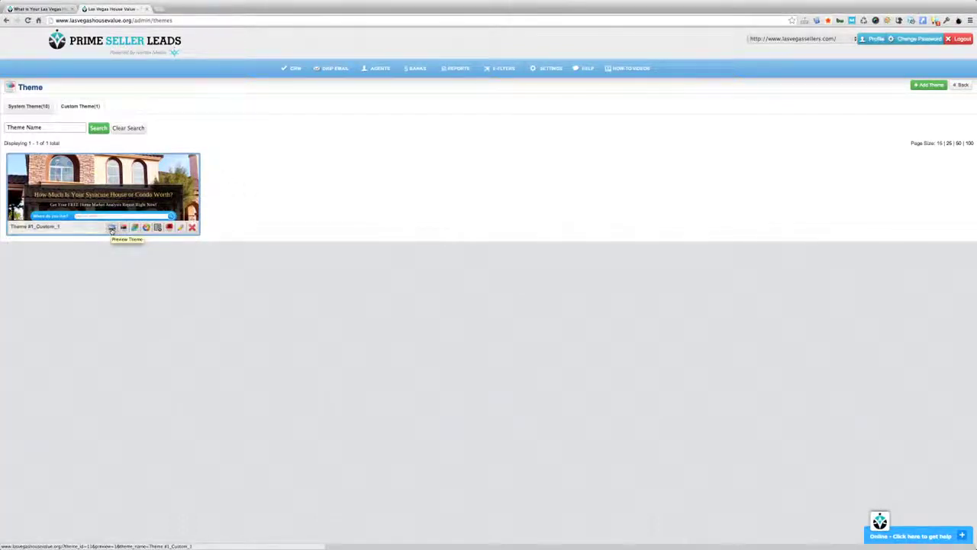
mouse_move(122, 227)
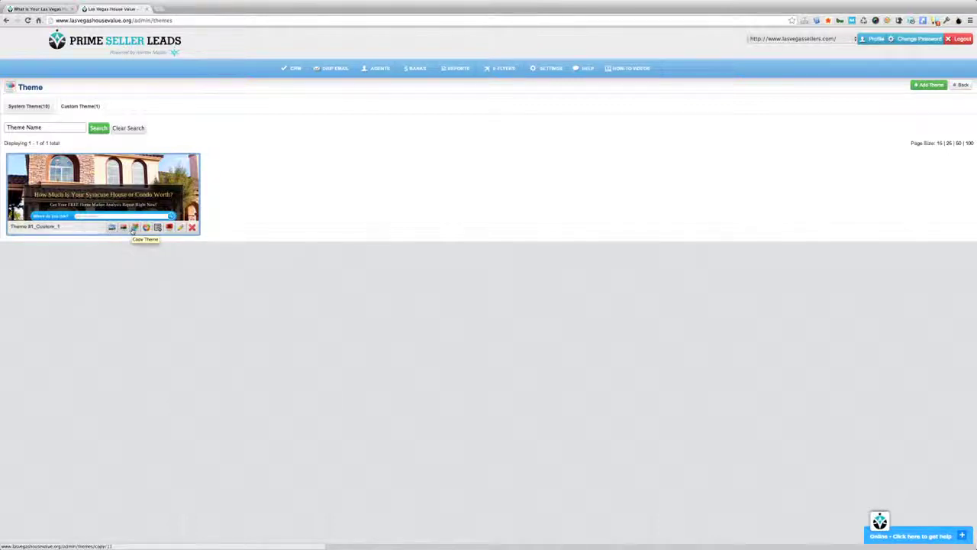
mouse_move(146, 228)
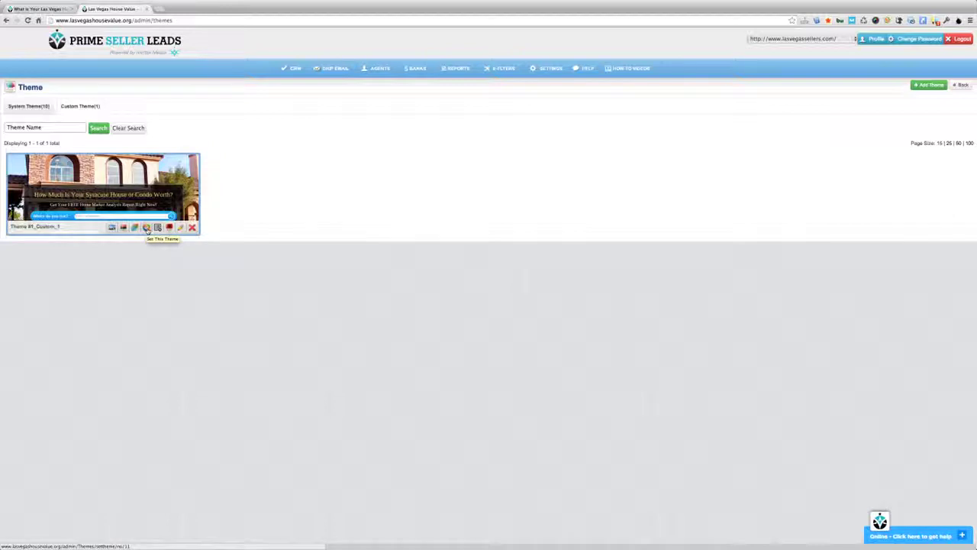
mouse_move(157, 226)
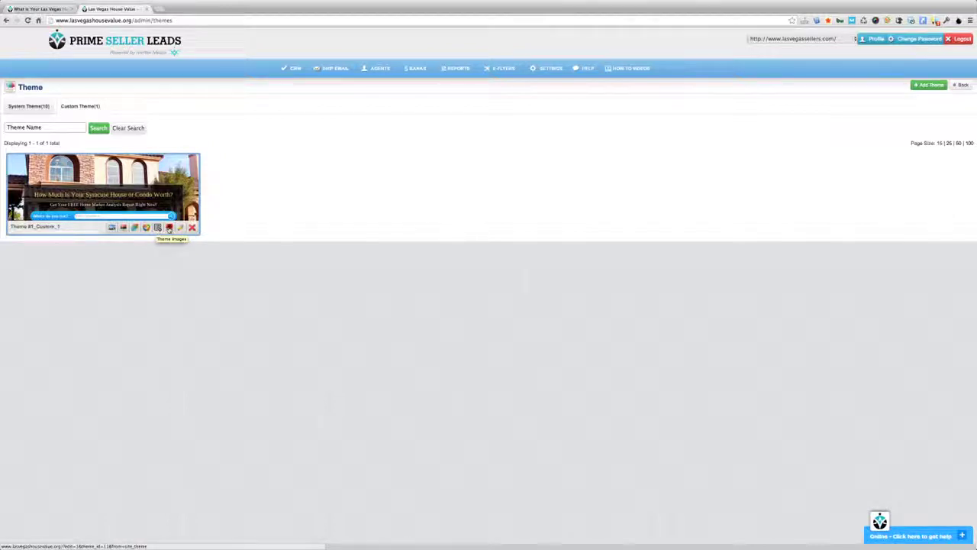
mouse_move(180, 228)
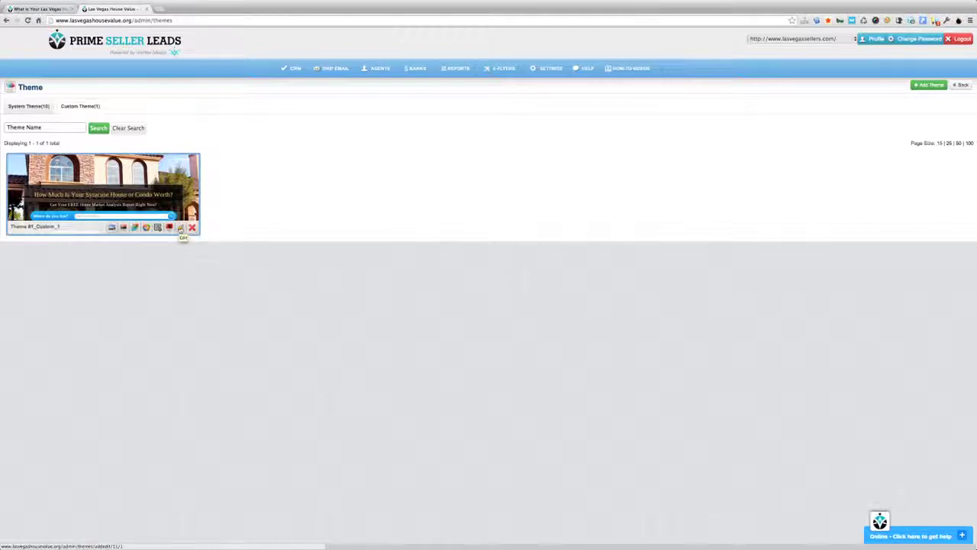
Rename the custom theme to 'Luxury Theme #1' with a matching description and save.
left_click(180, 226)
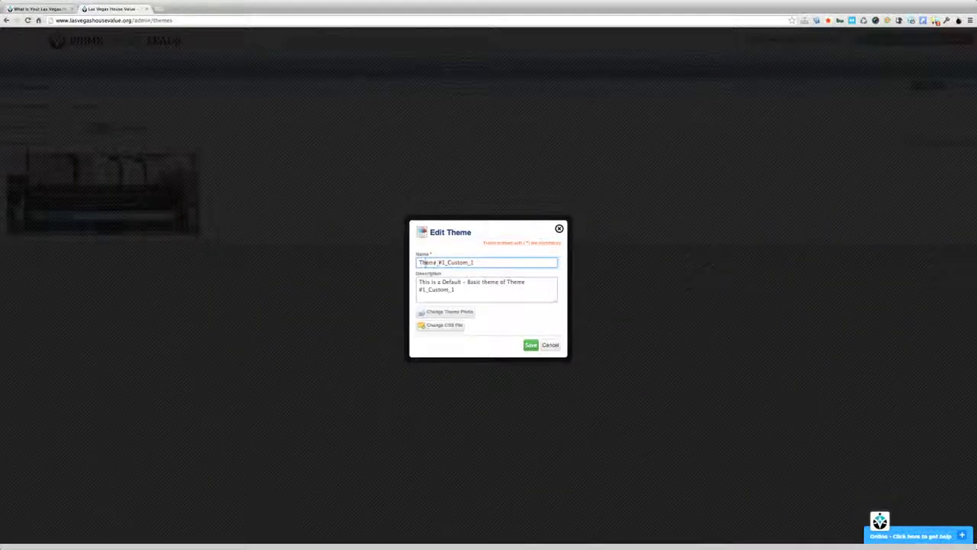
type("Luxury")
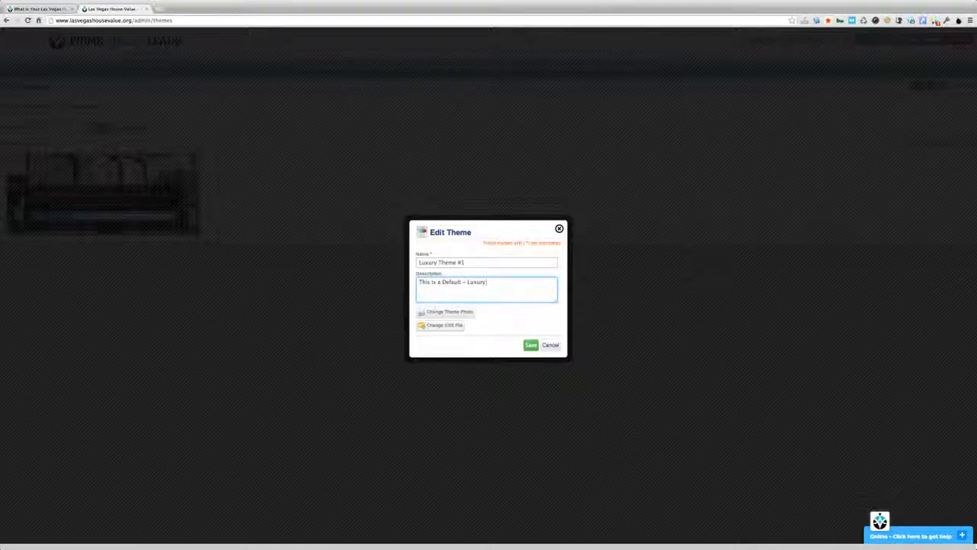
type("Theme")
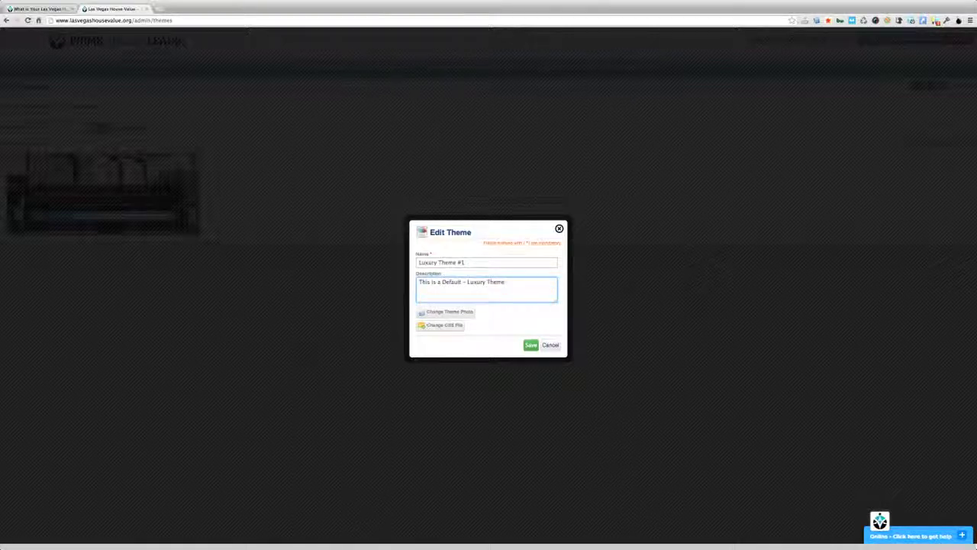
type("#1")
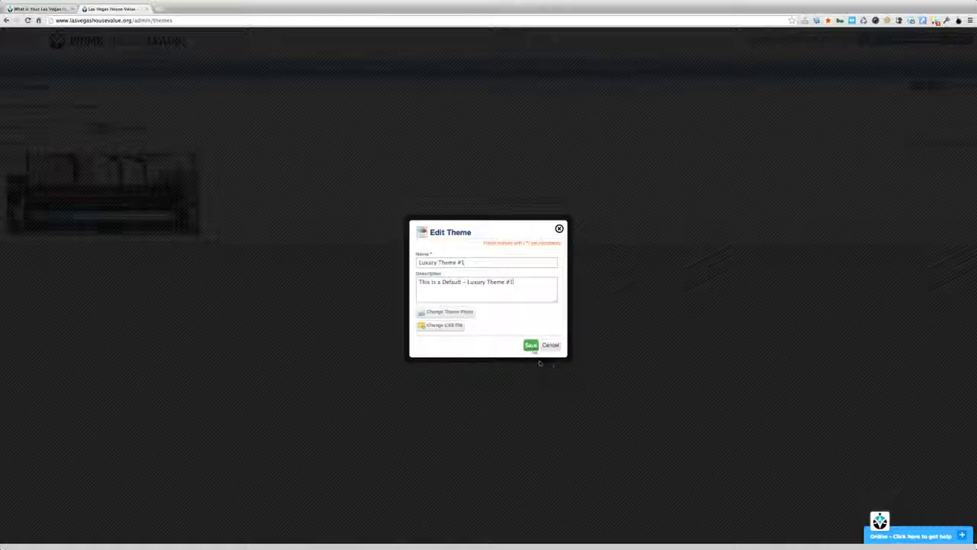
left_click(531, 345)
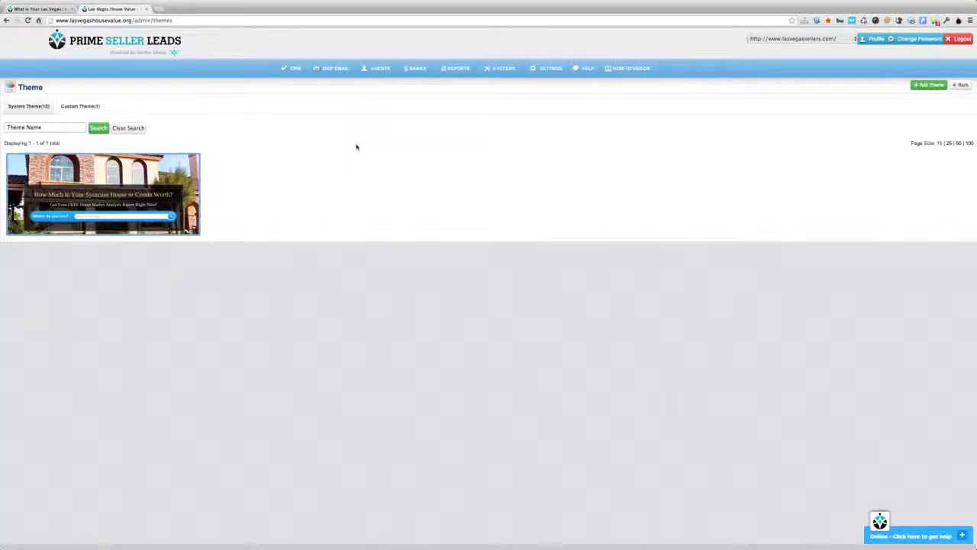
mouse_move(104, 195)
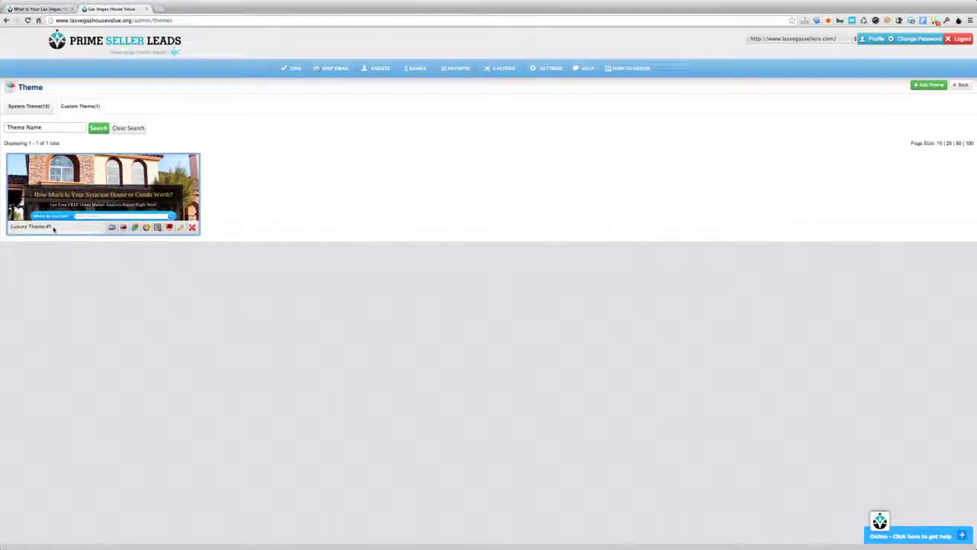
Go to Subdomains under Site Settings to see Luxury using Luxury Theme #1.
left_click(550, 69)
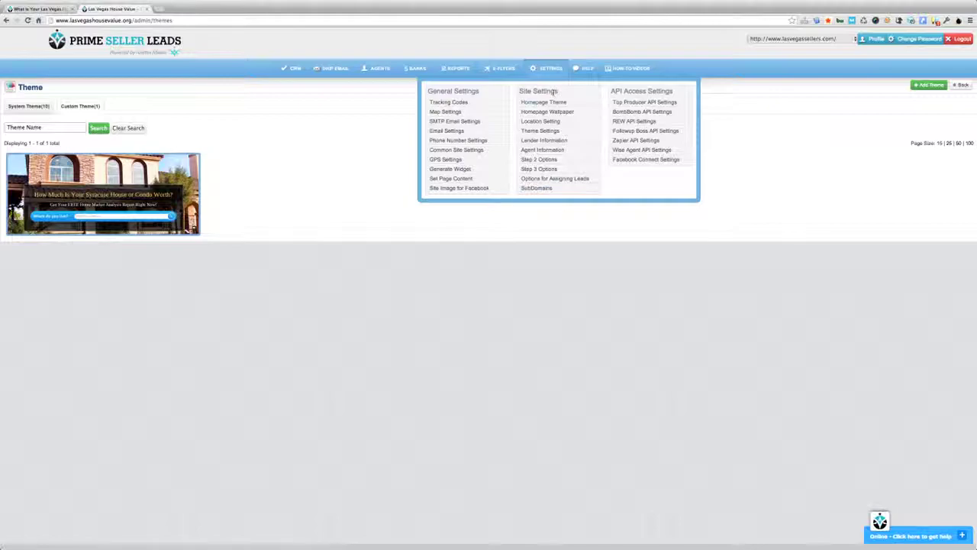
left_click(537, 188)
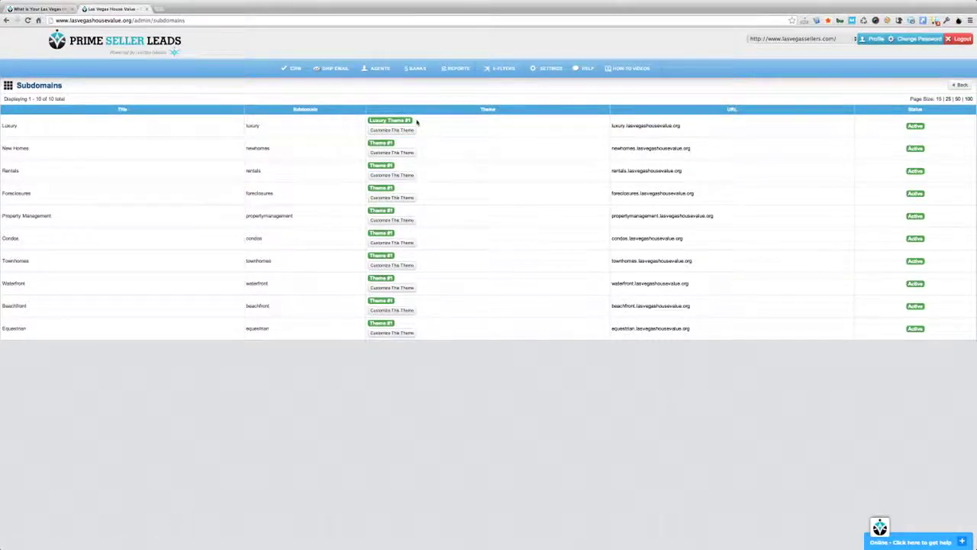
mouse_move(644, 125)
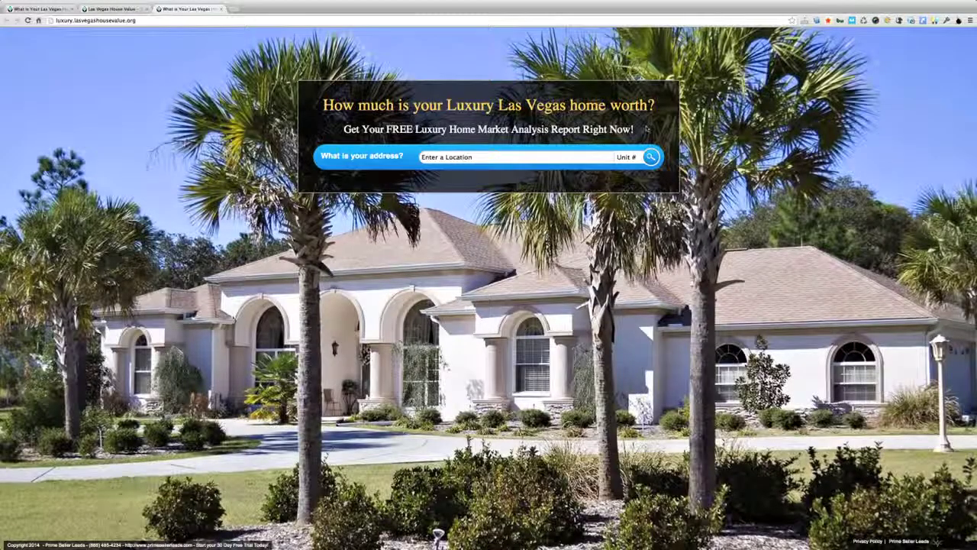
mouse_move(333, 135)
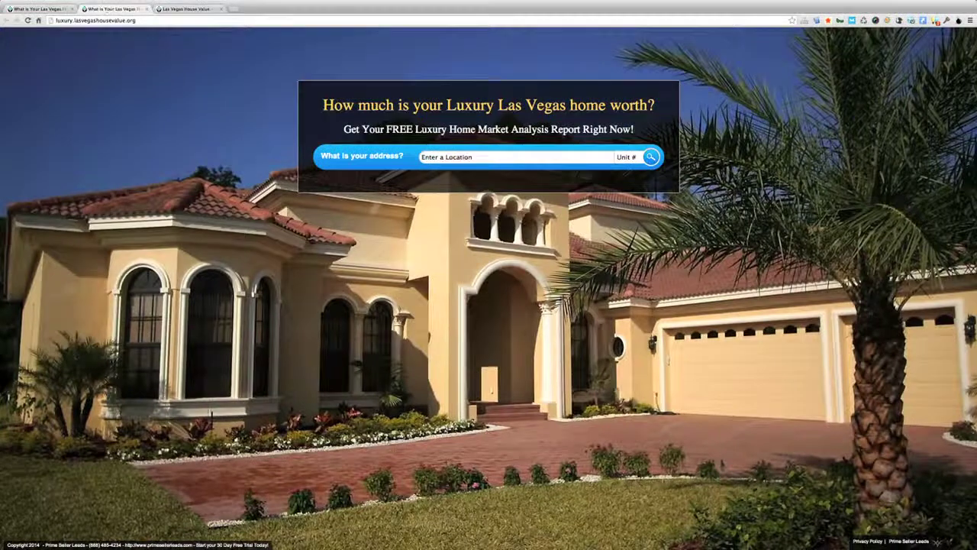
mouse_move(114, 130)
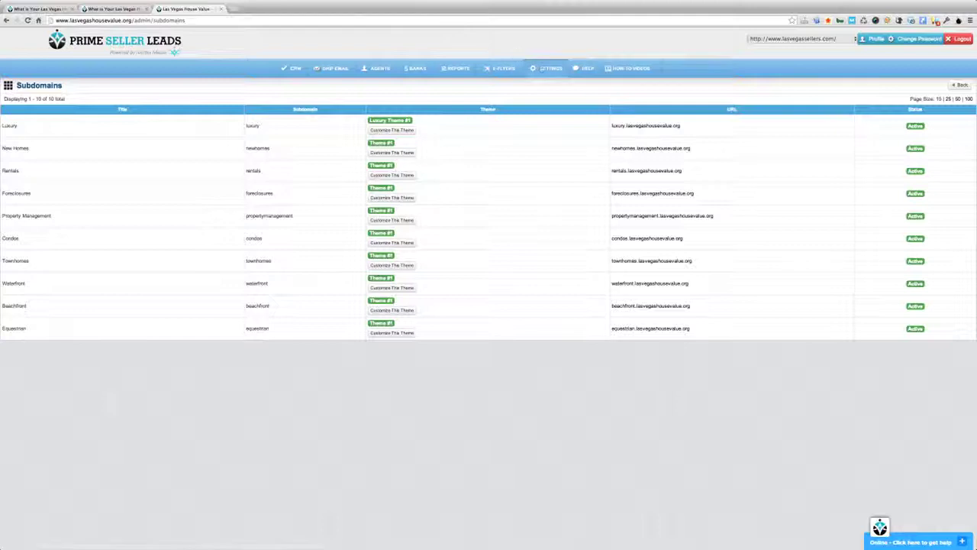
left_click(551, 68)
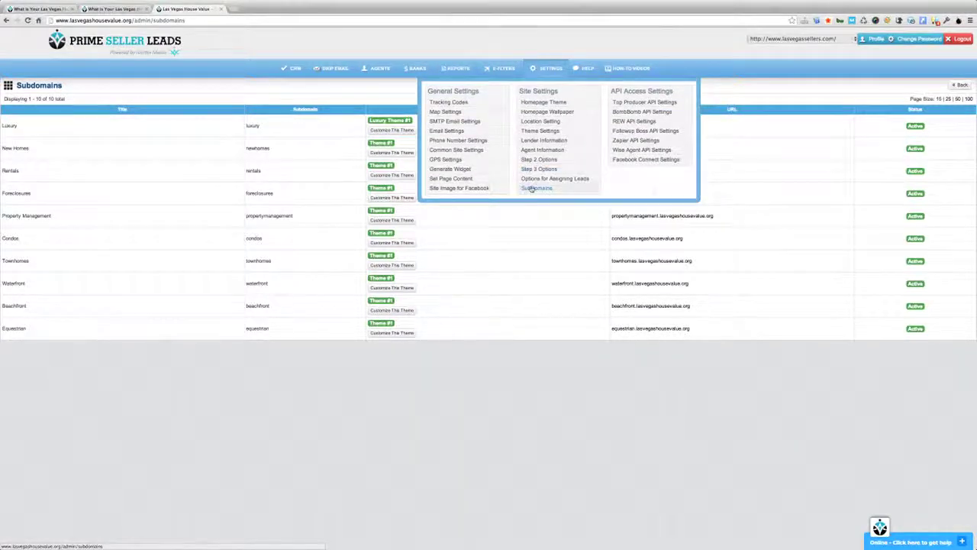
left_click(536, 188)
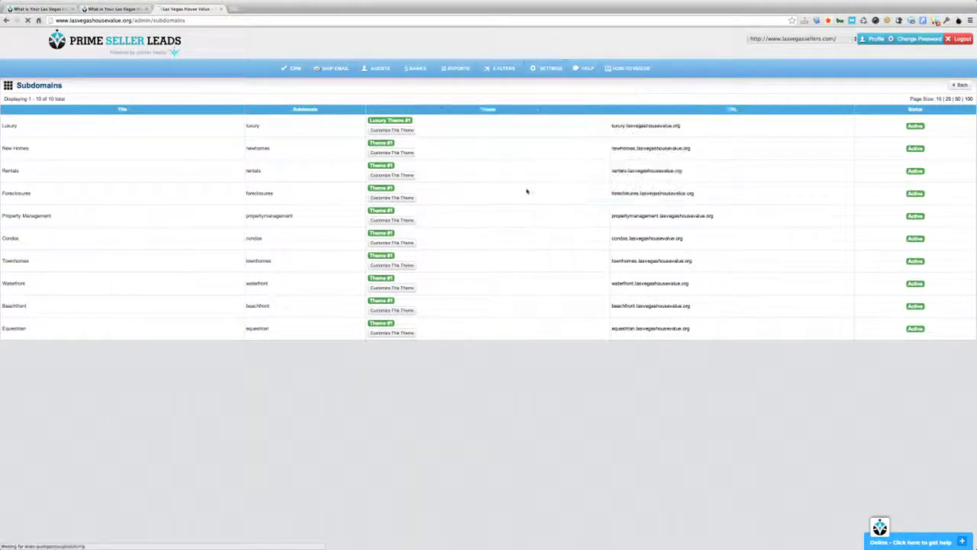